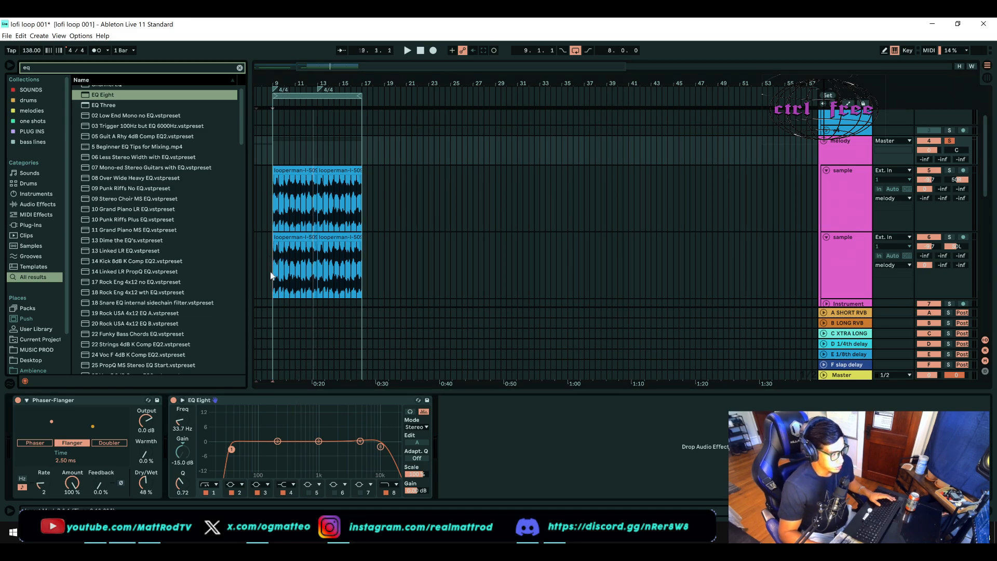
Move EQ Eight band 3 up to about 1.02 kHz, then stop playback at the loop start
click(407, 50)
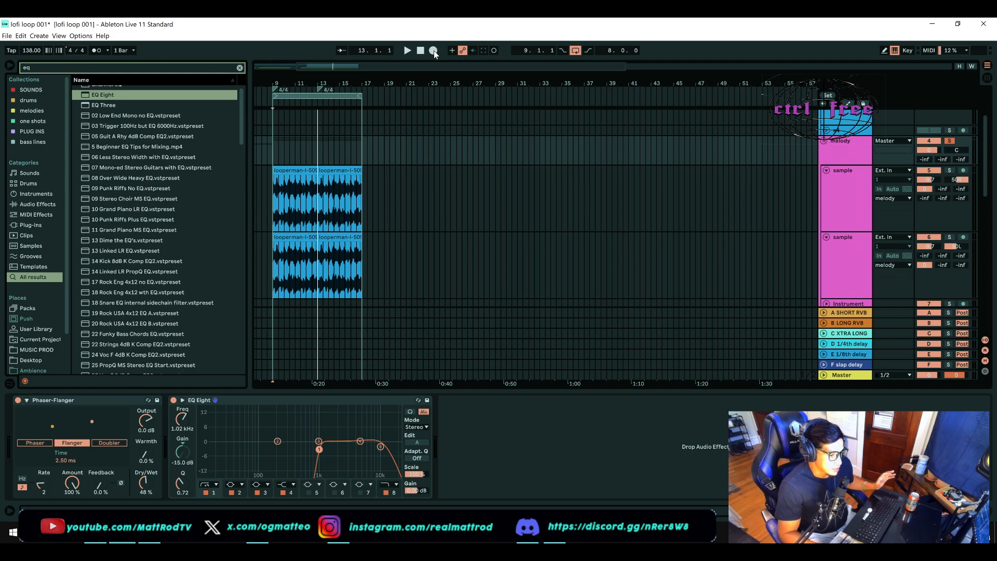
click(407, 50)
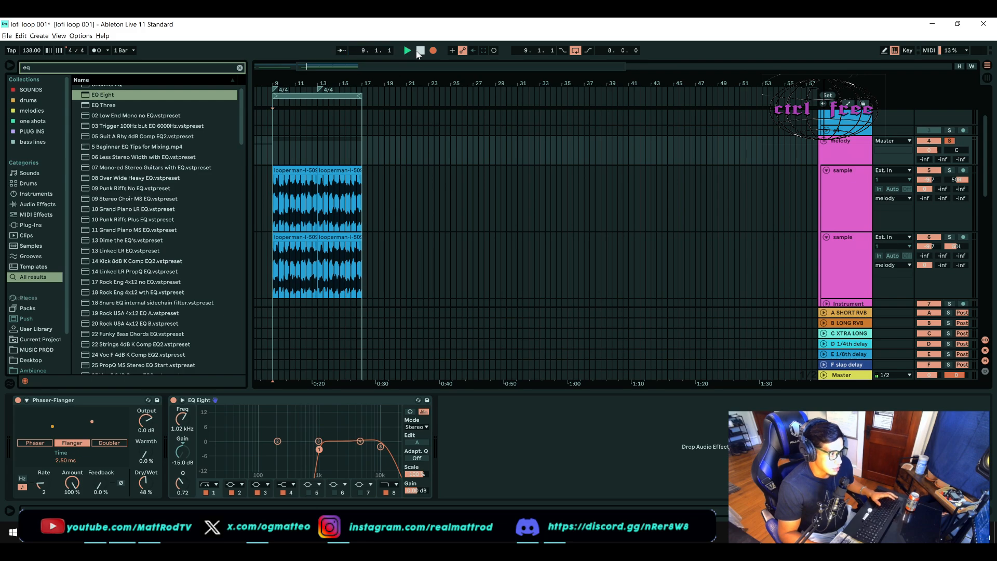
With Arrangement Record running, sweep the EQ Eight band frequency to write automation over the loop
click(407, 50)
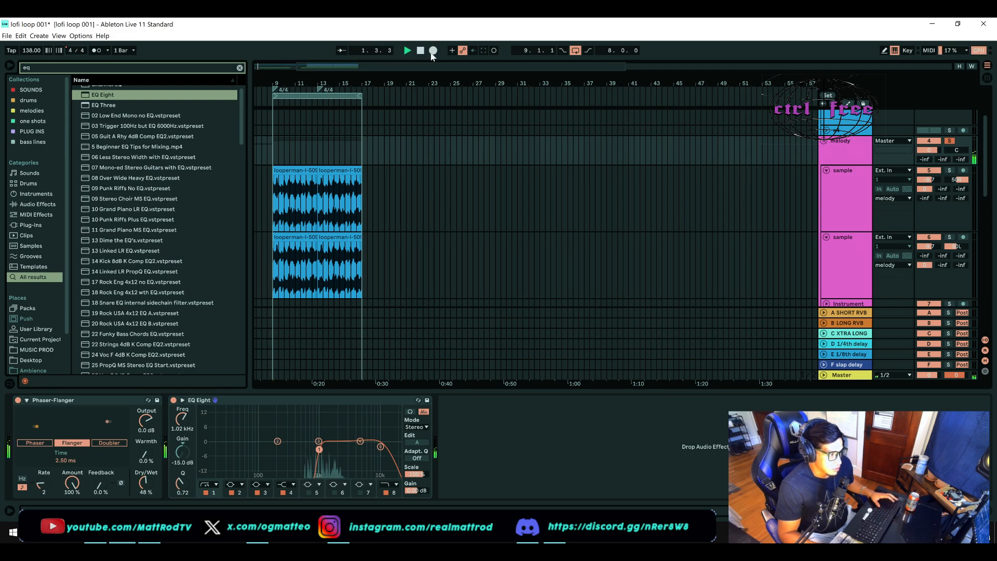
click(421, 50)
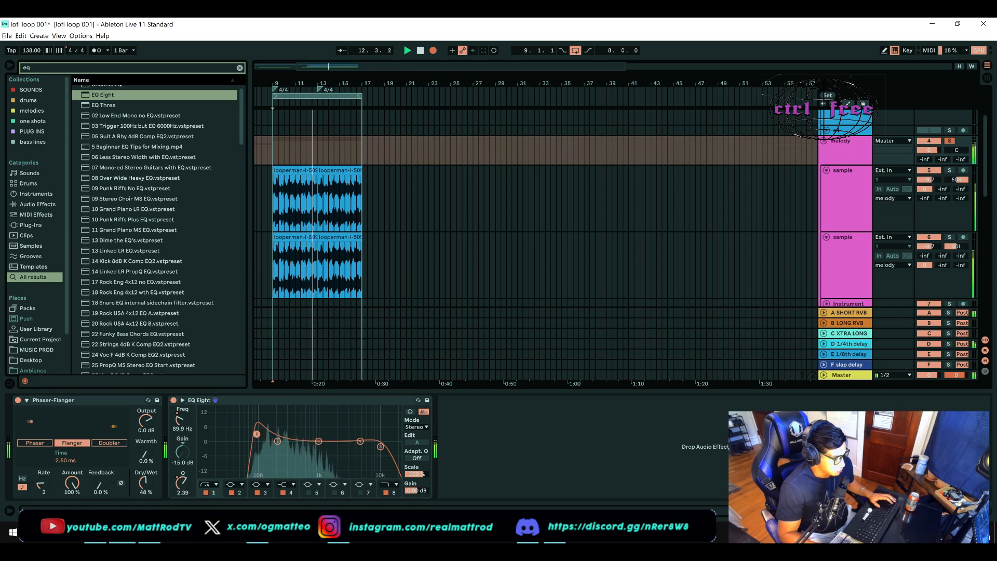
drag(256, 434, 224, 437)
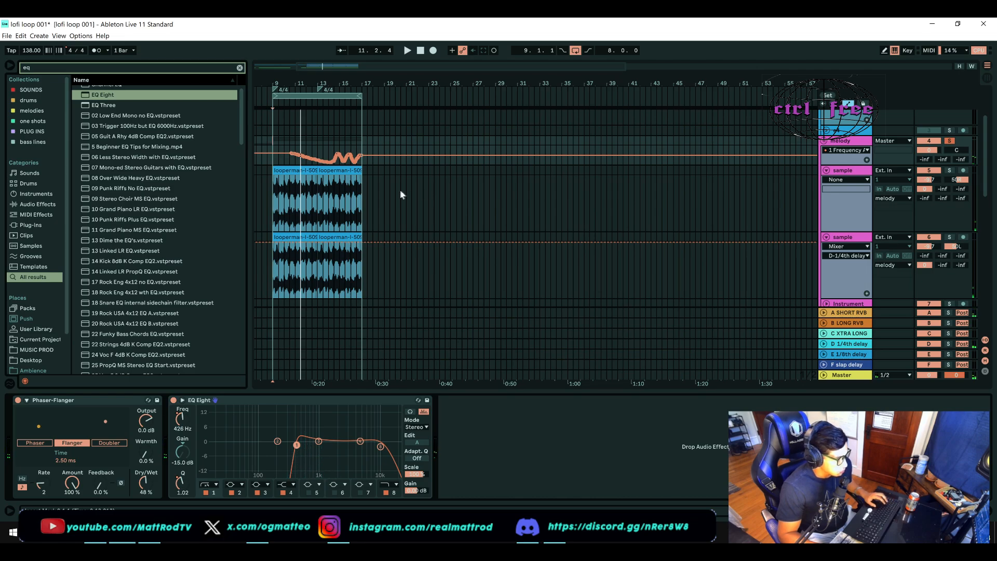
Raise the first recorded Frequency automation breakpoint to about 3.67 kHz
drag(298, 441, 318, 449)
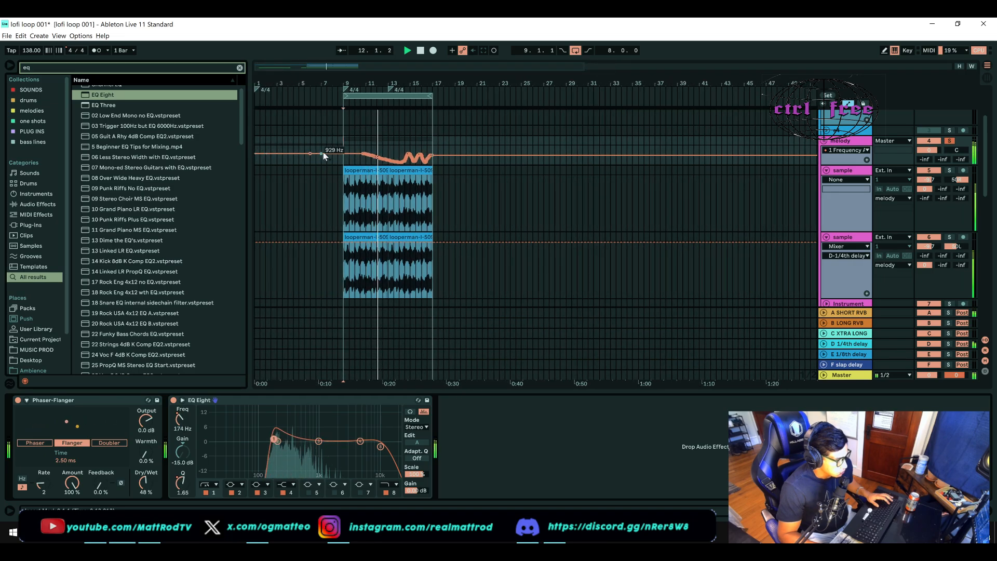
drag(274, 441, 233, 430)
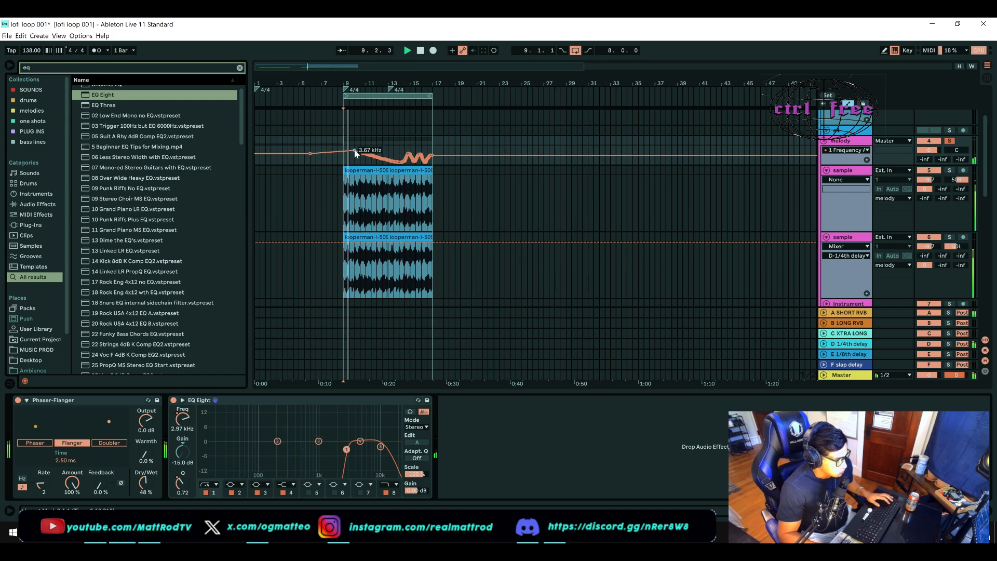
drag(356, 152, 407, 155)
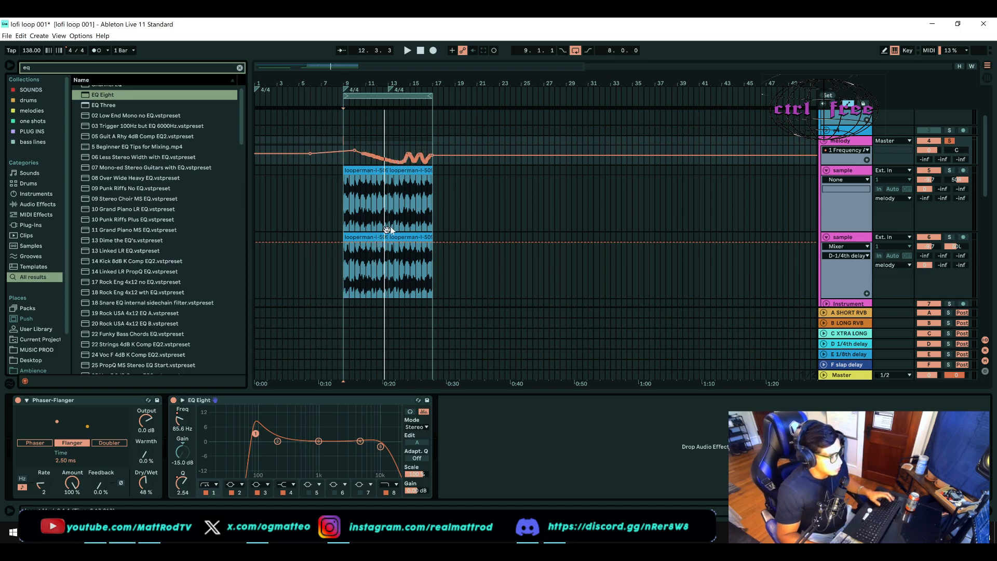
mouse_move(365, 386)
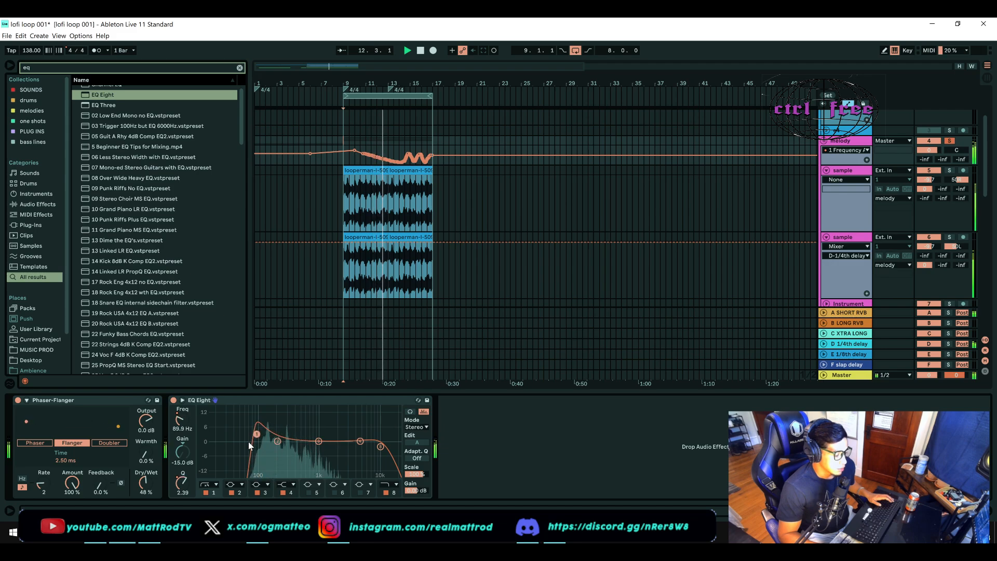
Lower the EQ Eight low band frequency to about 29.7 Hz during playback
drag(257, 434, 224, 437)
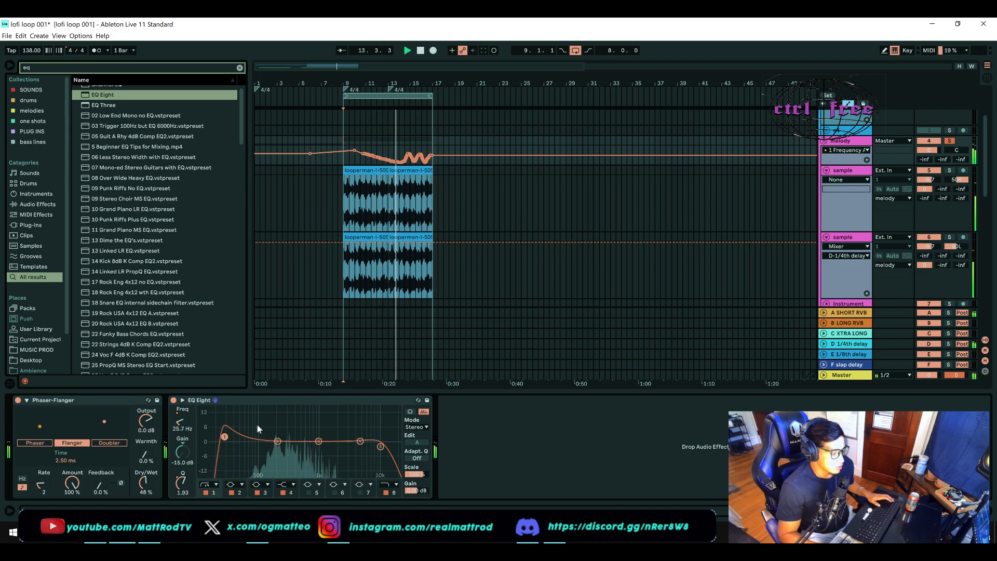